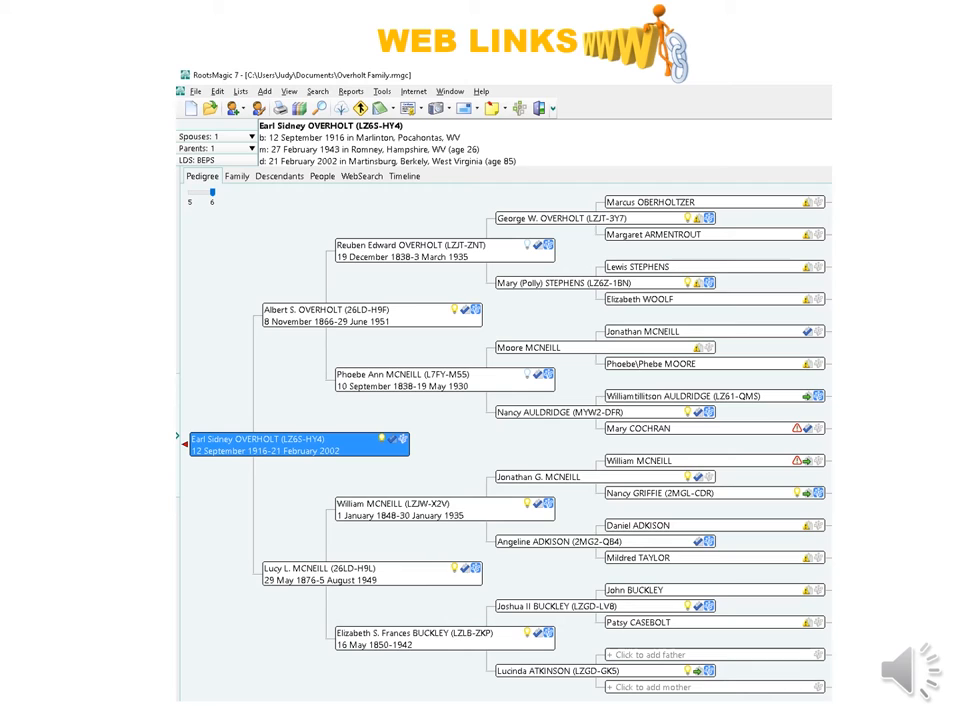
Open File Options on the General page, with LDS support on and FamilySearch IDs after names
left_click(381, 91)
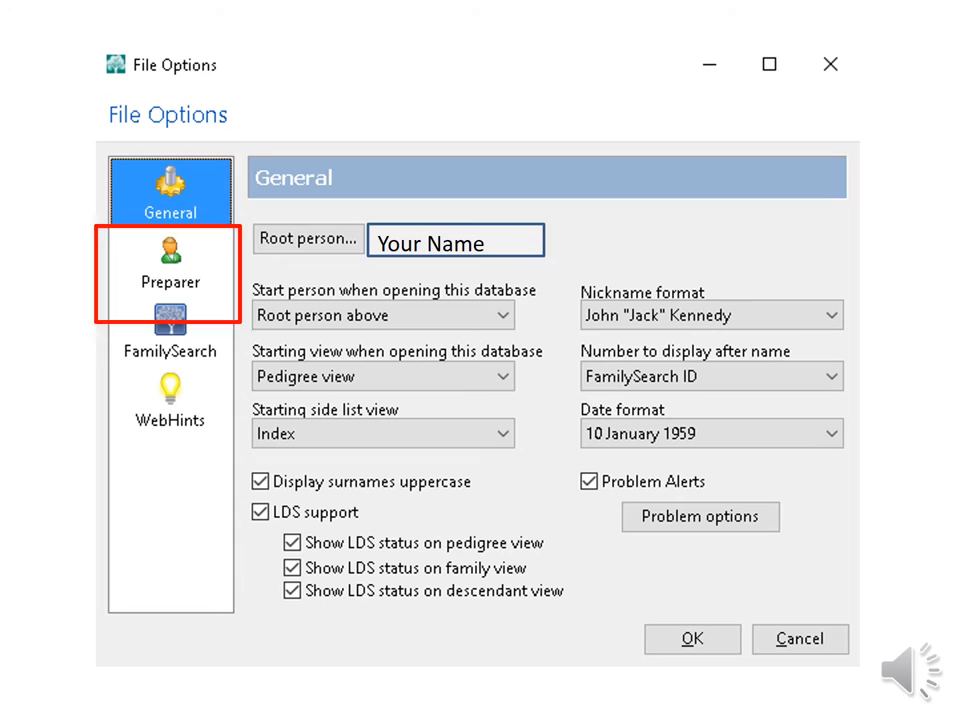
left_click(170, 190)
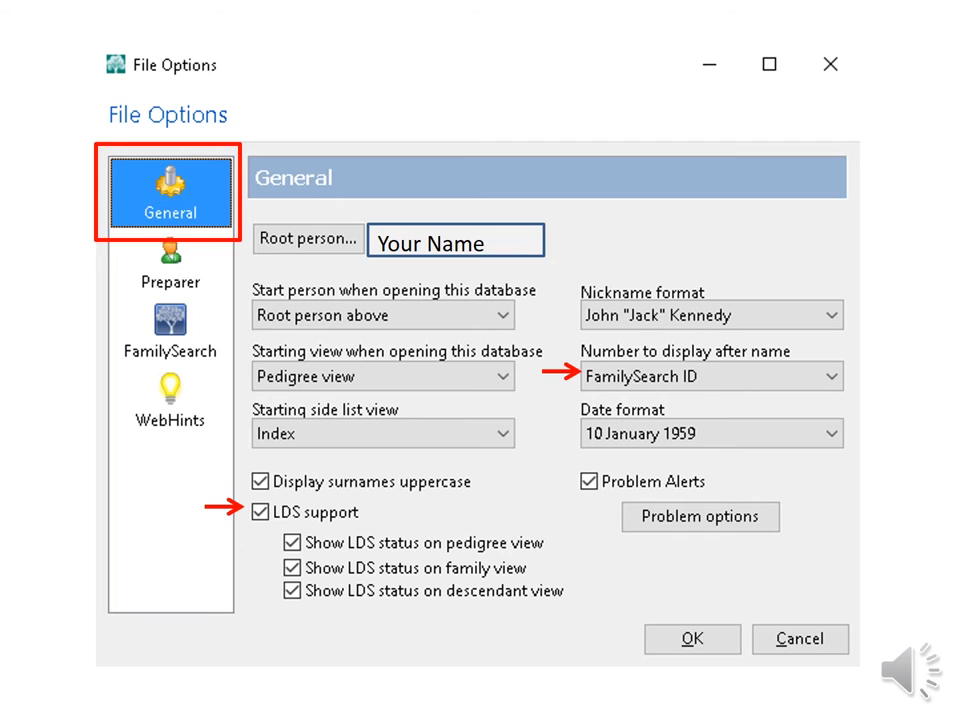
left_click(170, 400)
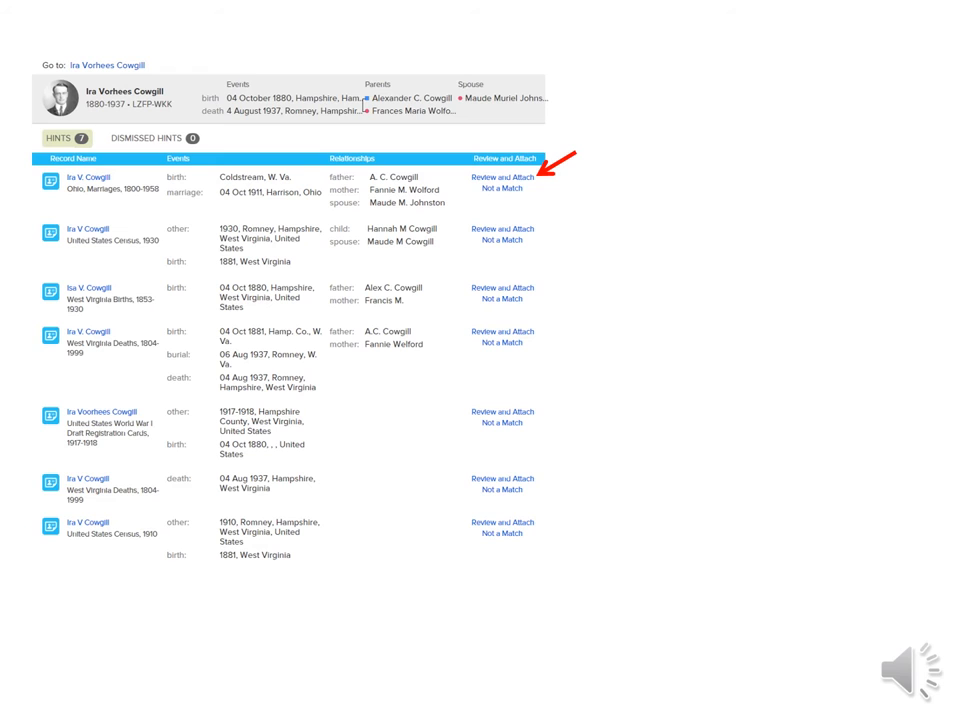
left_click(502, 229)
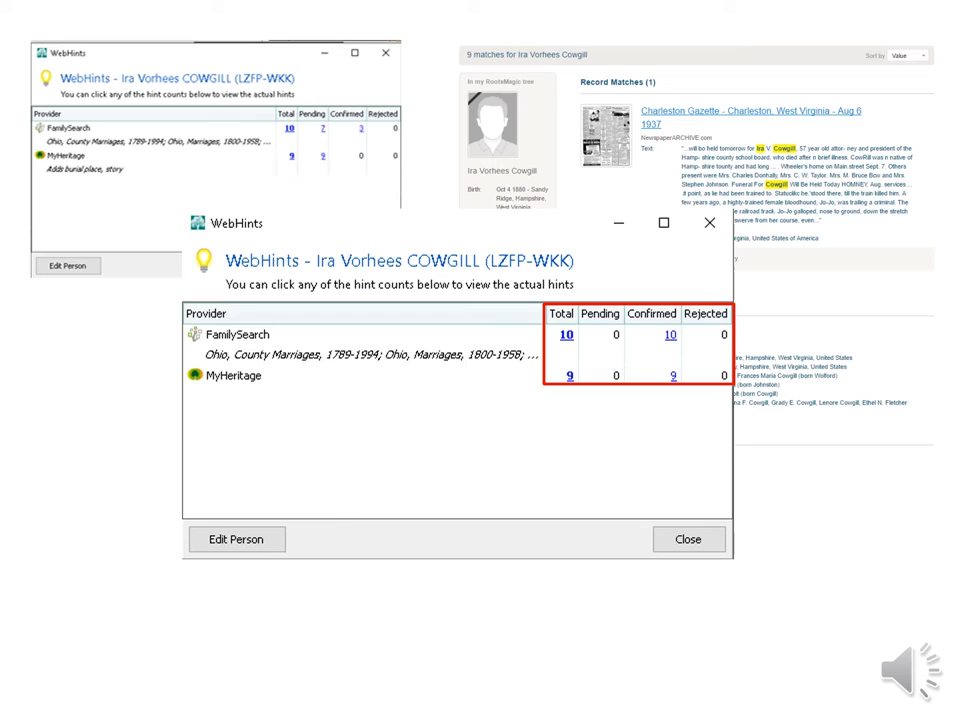
Launch DataClean from the Tools menu
left_click(688, 539)
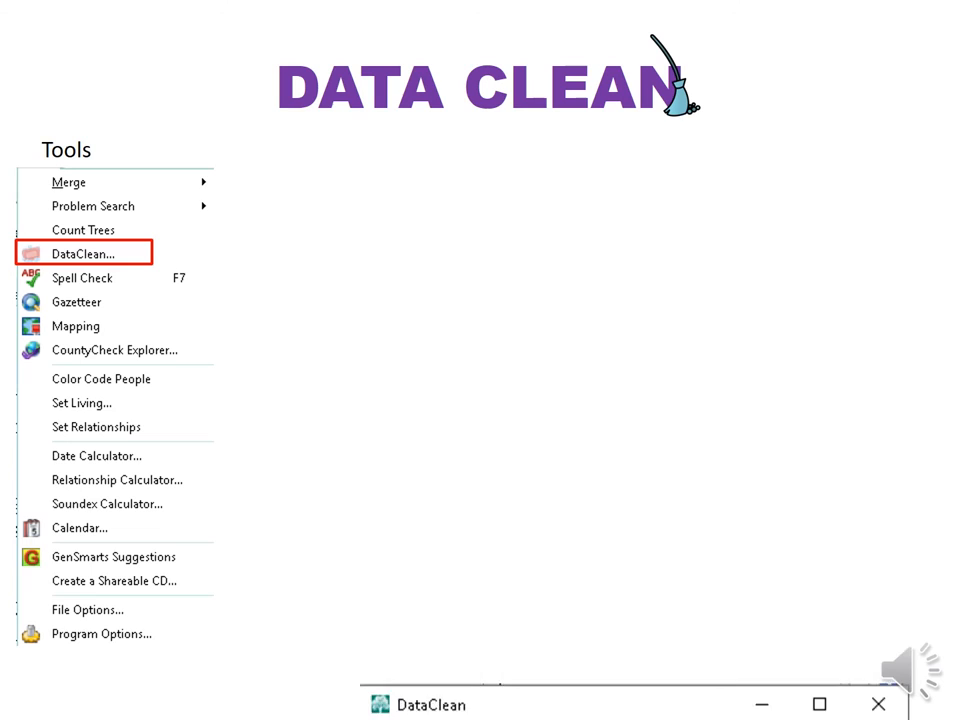
Open NameClean with all twelve problem checks ticked and primary-name-only unchecked
left_click(84, 252)
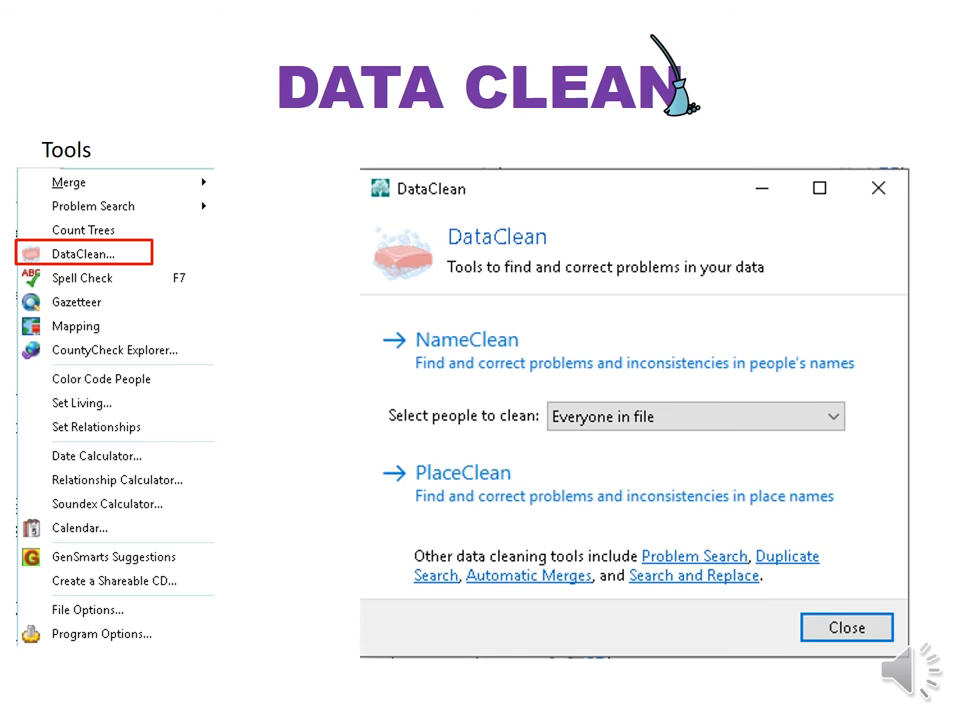
left_click(467, 339)
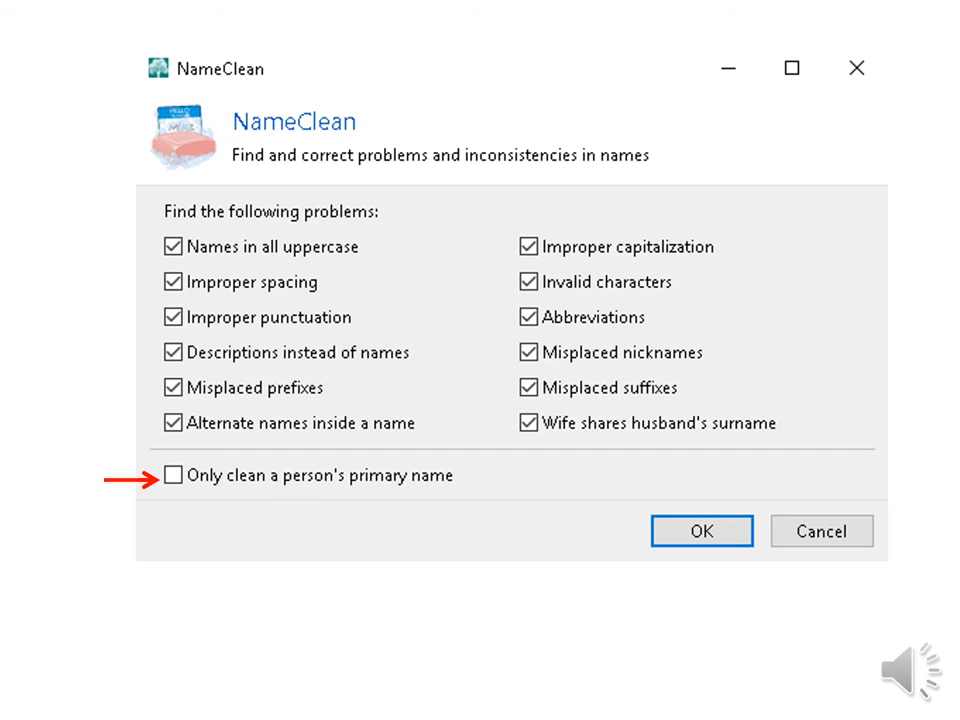
left_click(701, 531)
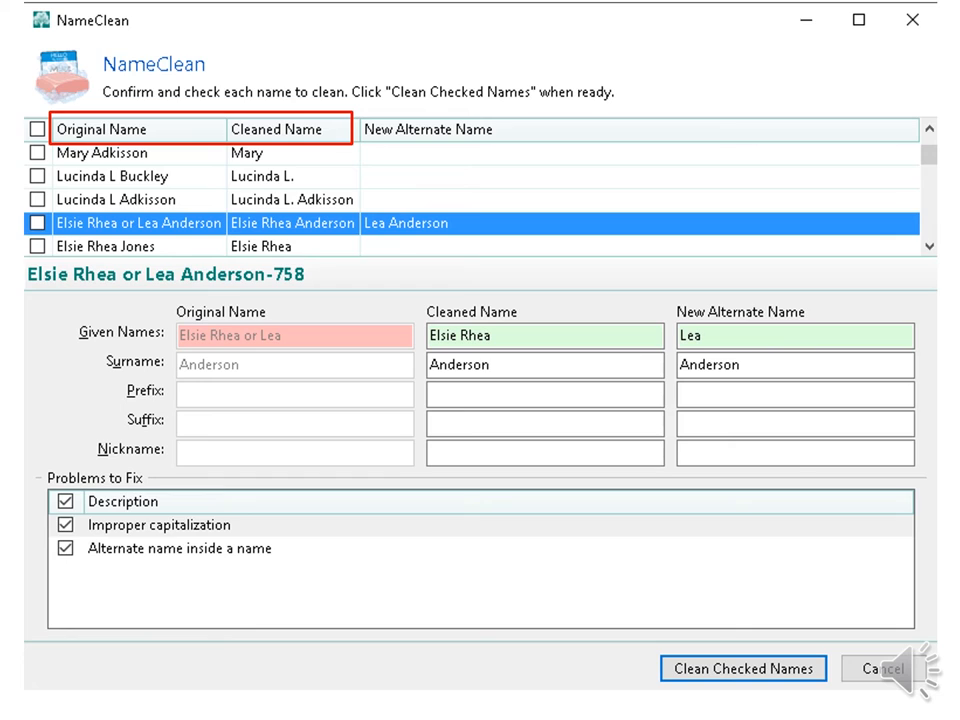
left_click(37, 223)
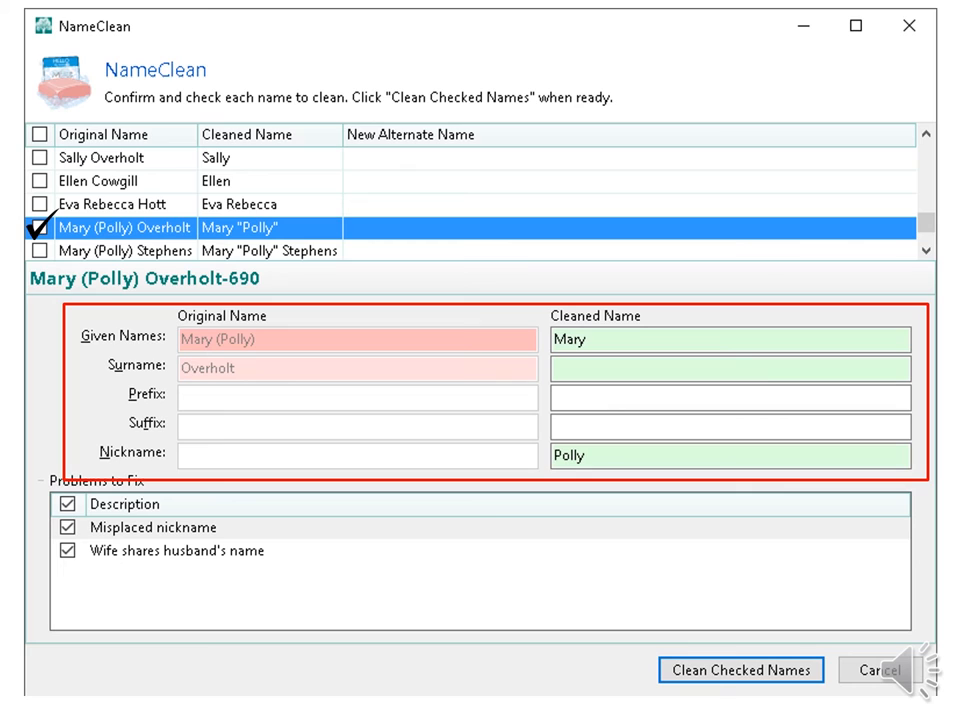
Clean the nine checked names and open PlaceClean set to add United States
left_click(741, 670)
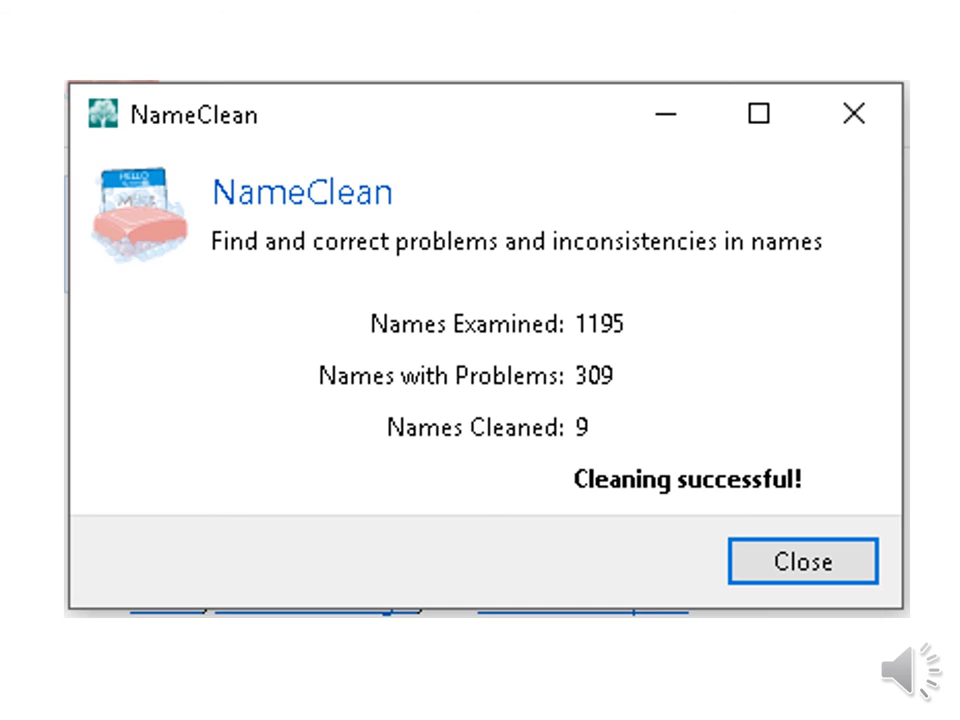
left_click(802, 561)
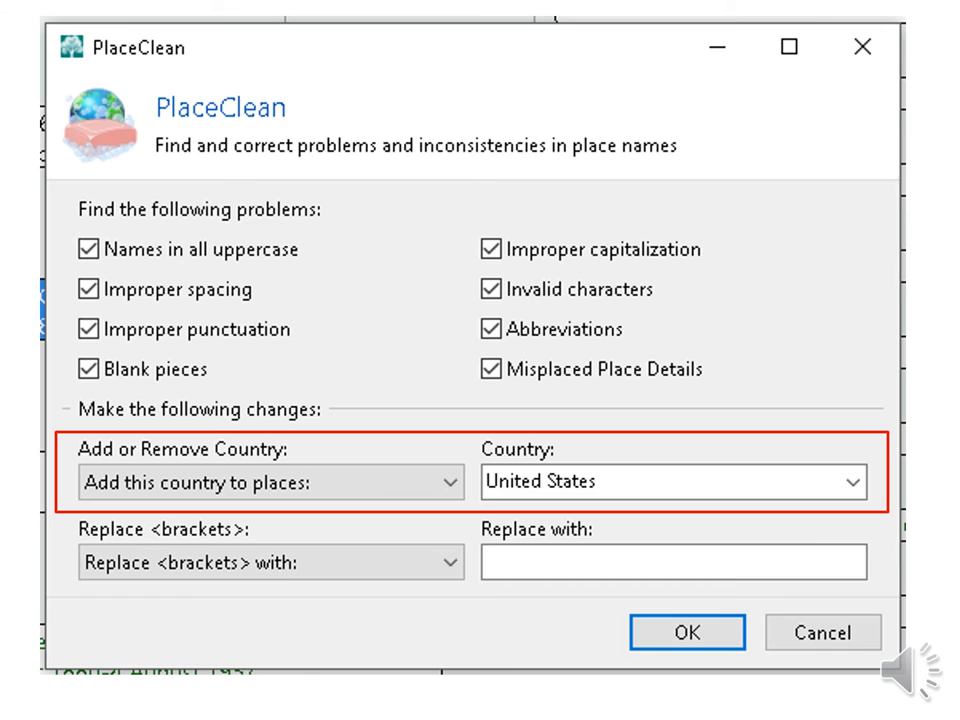
Clean the checked places and view the summary of 301 places cleaned
left_click(686, 632)
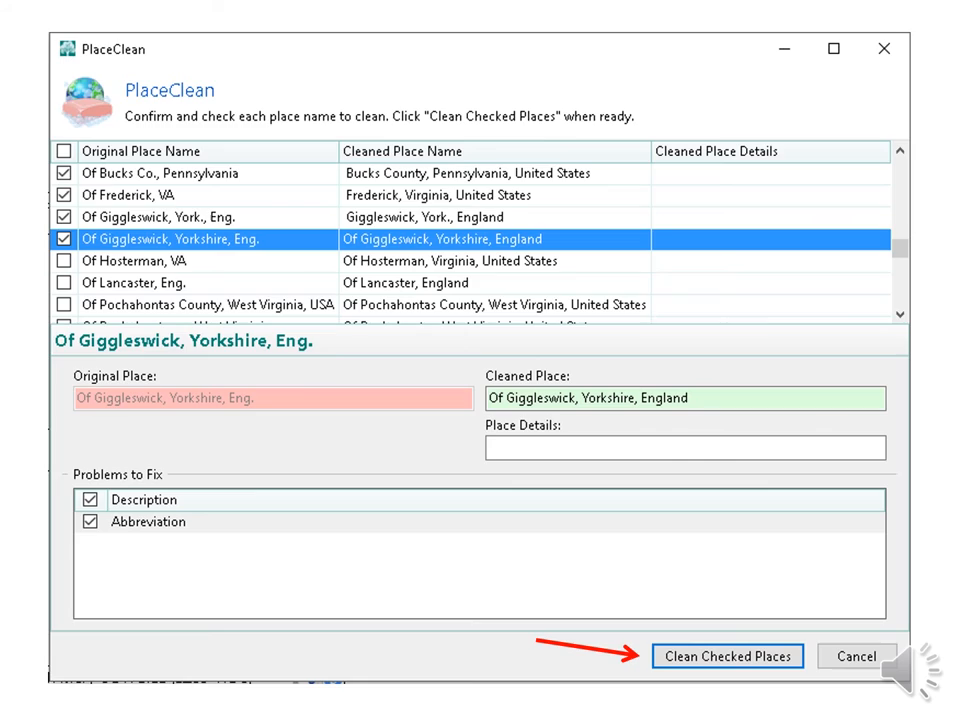
left_click(727, 656)
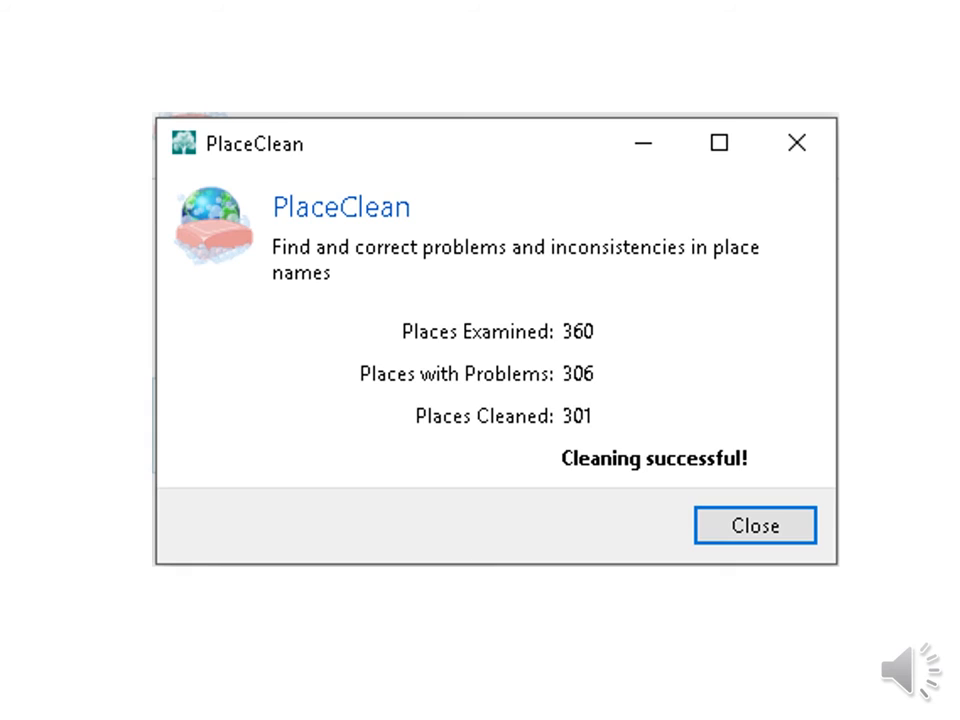
Create and save a 'Cowgill line' named group selected by data fields
left_click(755, 525)
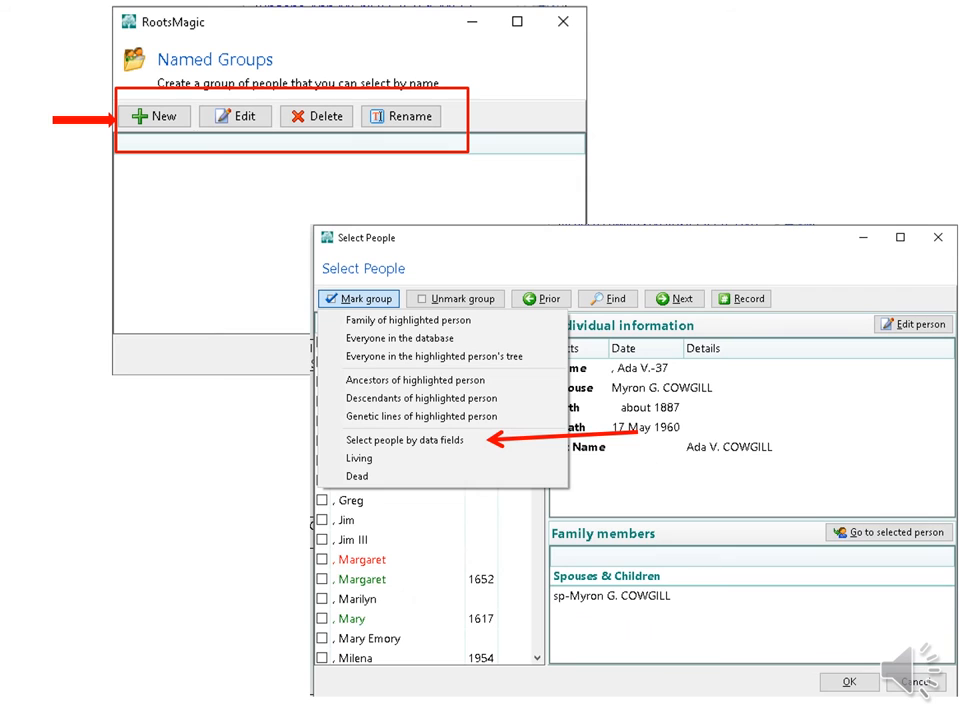
left_click(404, 440)
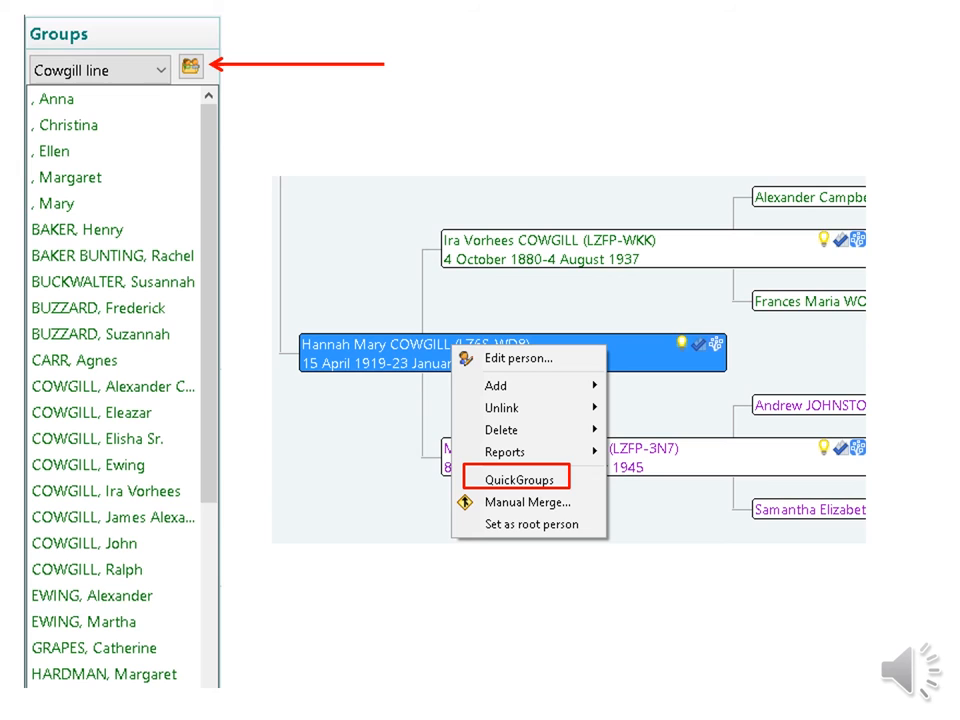
left_click(515, 478)
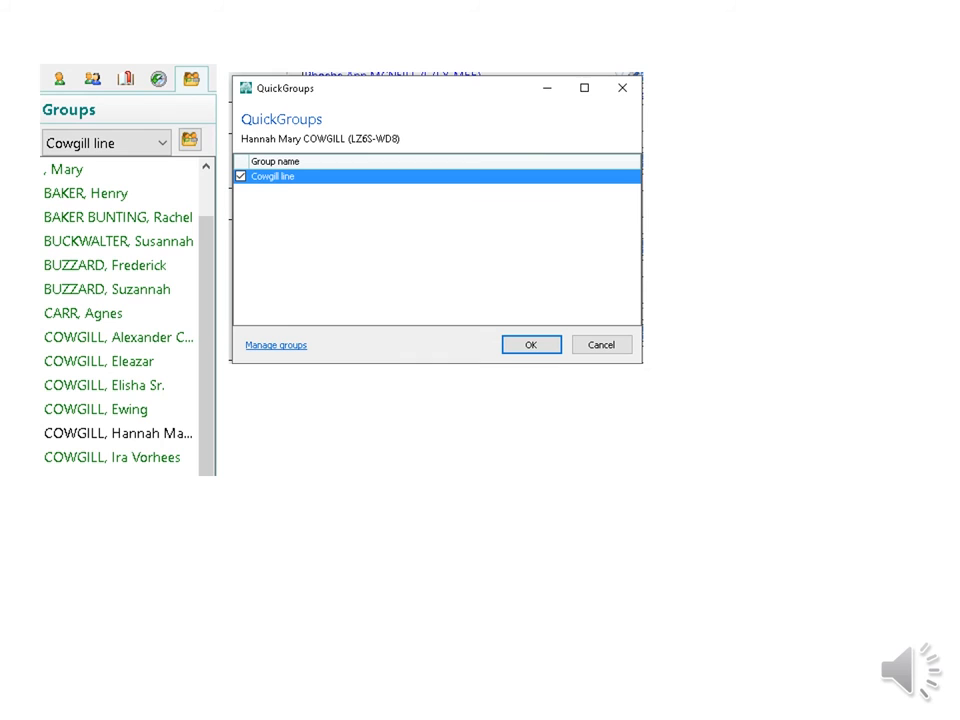
left_click(277, 344)
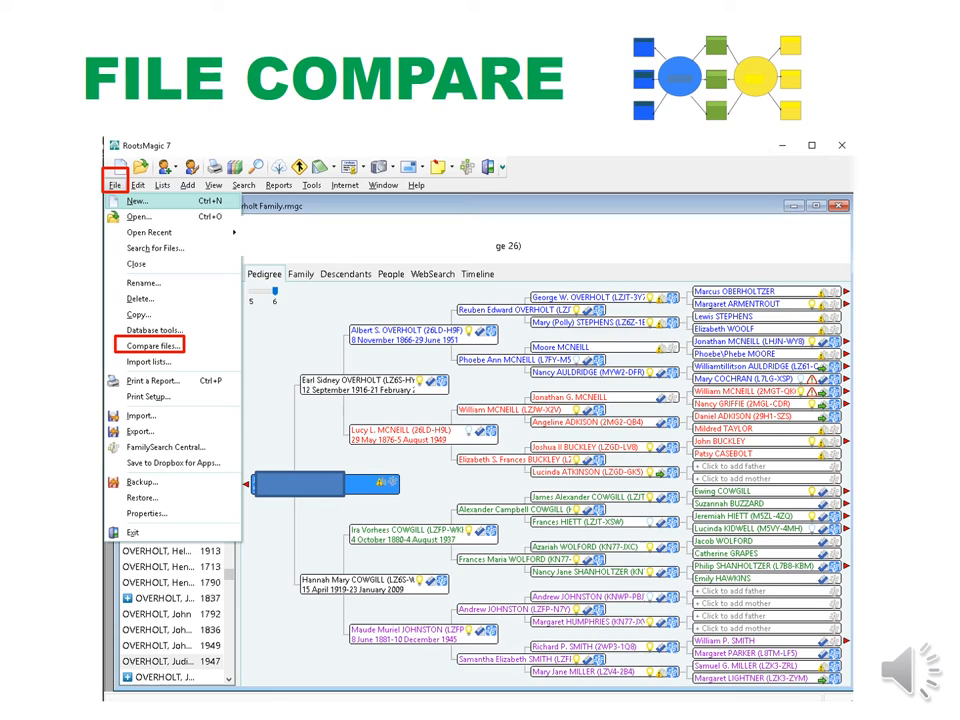
Compare Overholt Family with sample .rmgc using File > Compare files
left_click(150, 344)
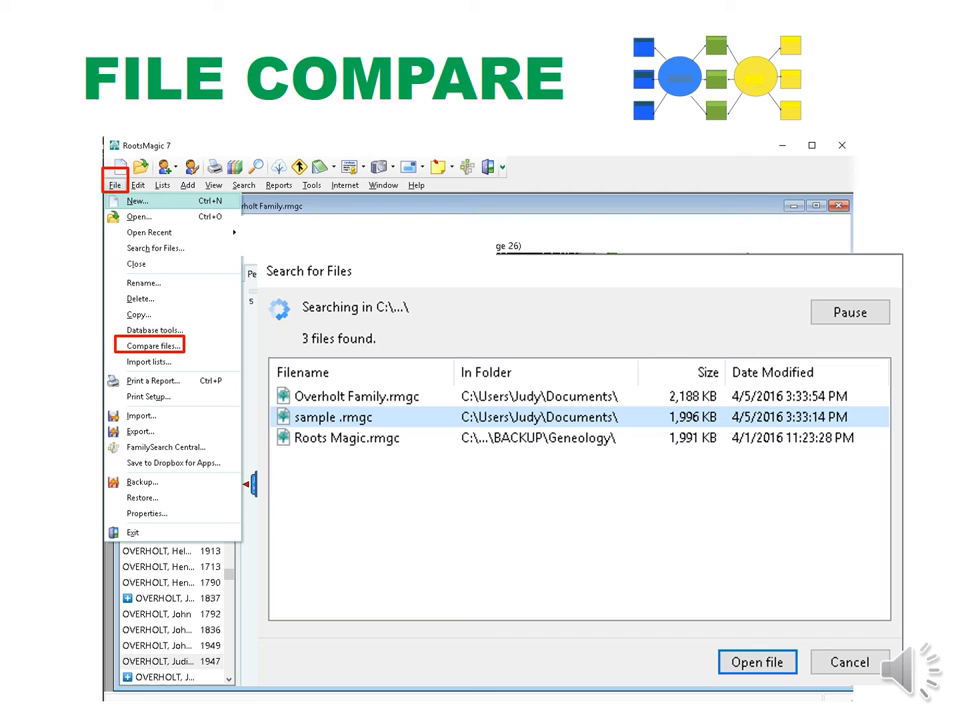
left_click(757, 662)
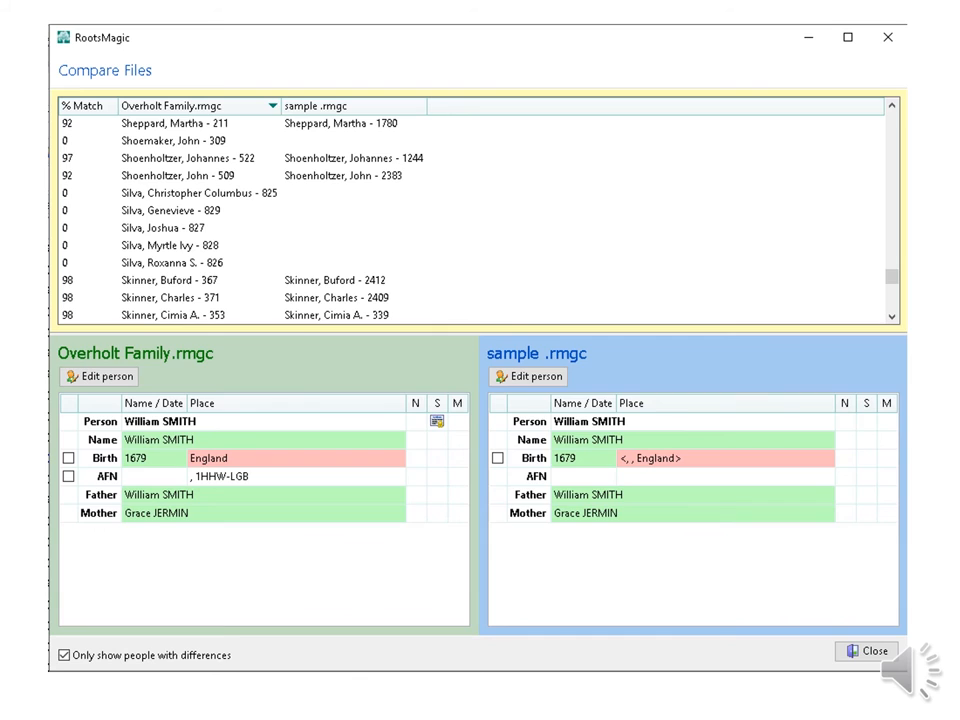
left_click(81, 105)
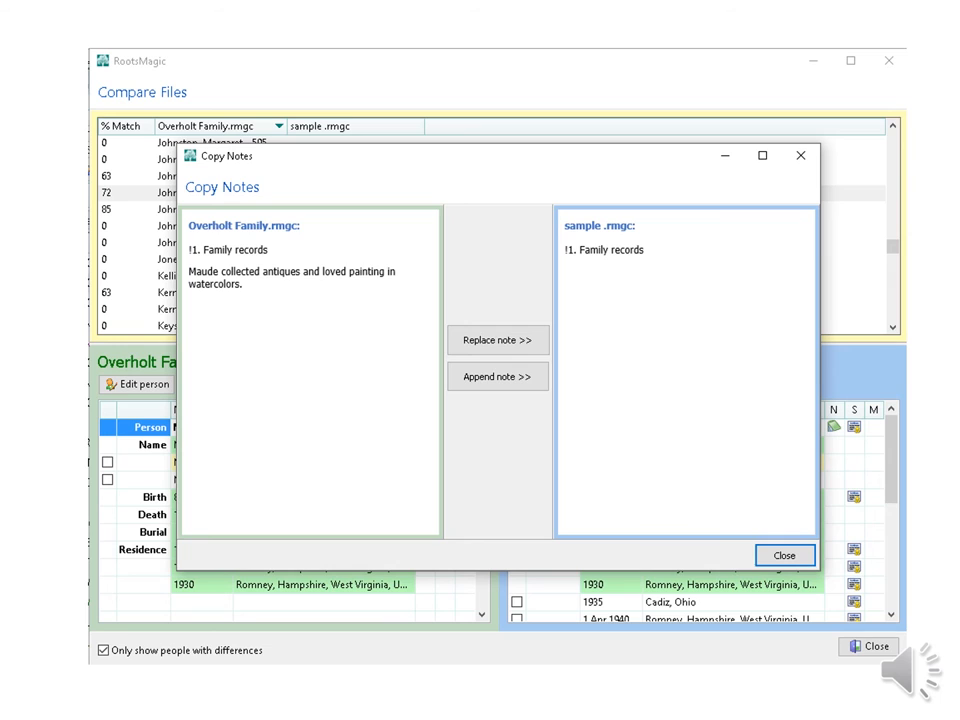
Check the 1910, 1920 and 1930 census sources in Copy Sources
left_click(497, 377)
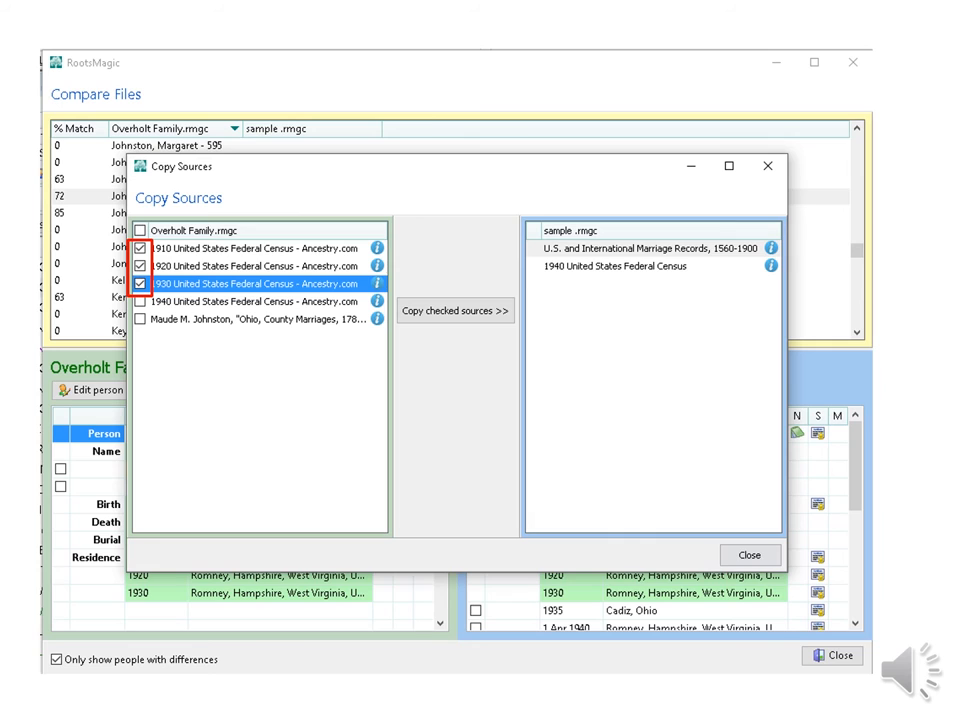
Copy the checked census sources to sample .rmgc and check all Overholt Family media
left_click(455, 310)
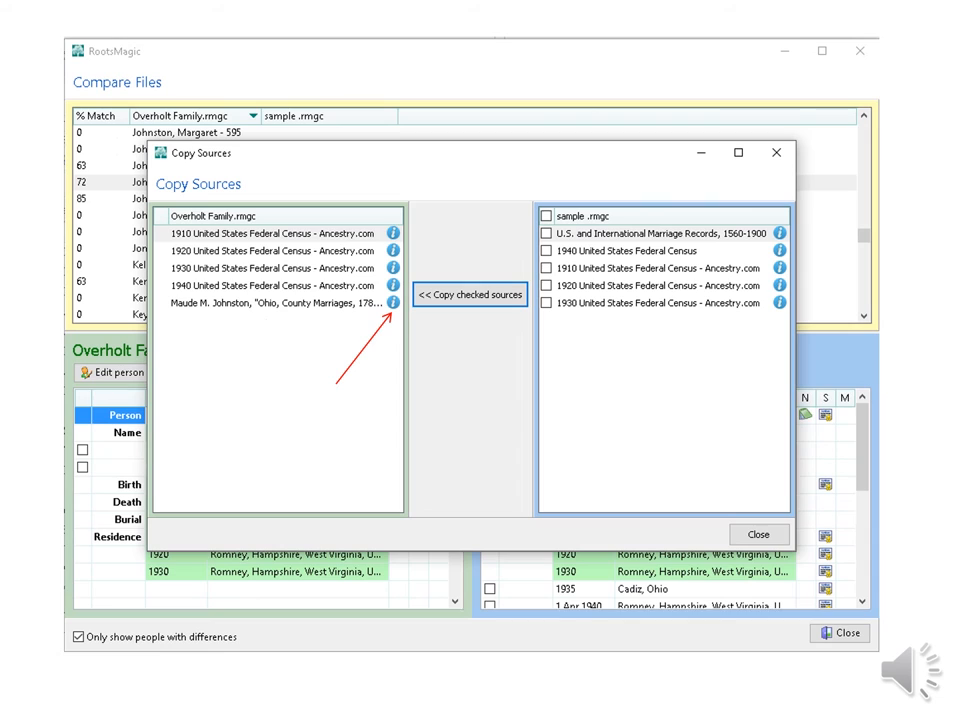
left_click(758, 533)
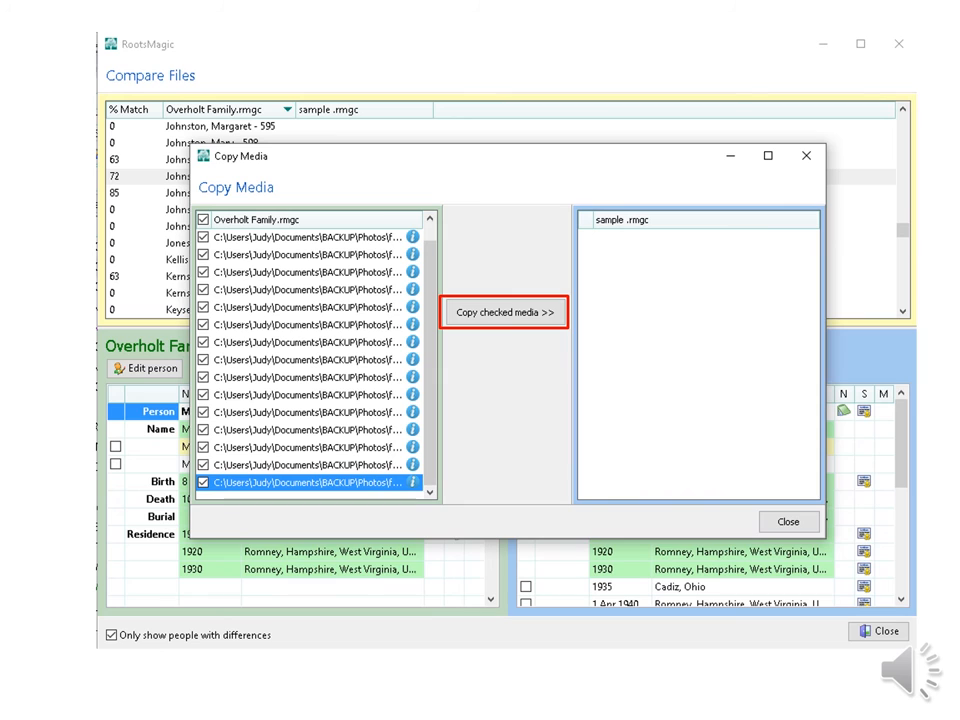
left_click(789, 521)
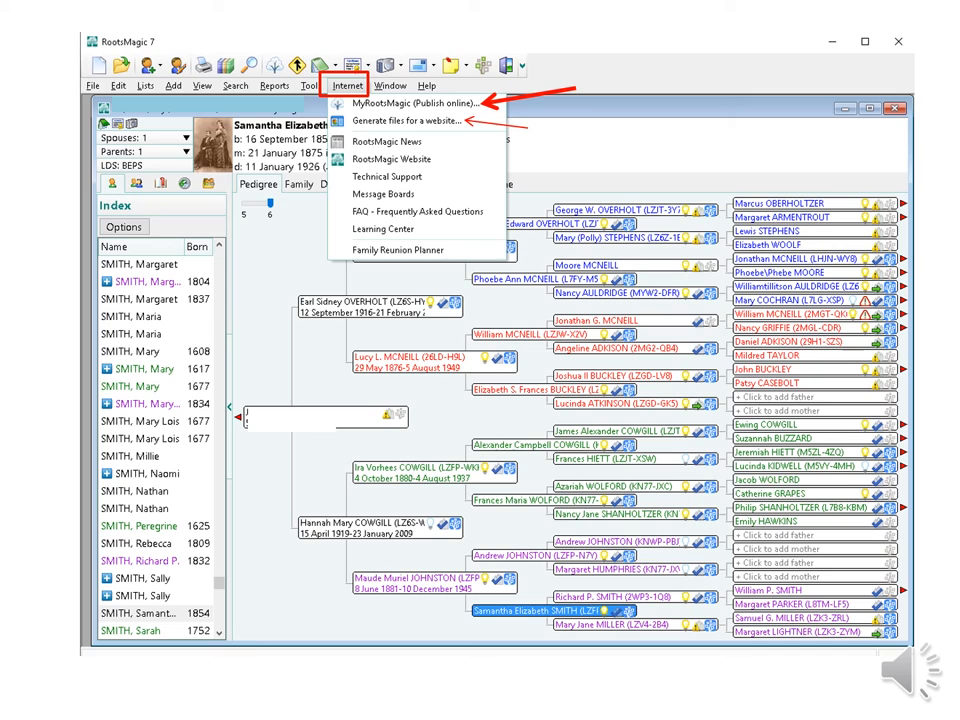
Sign in and begin a website with tree name 'sample tree', description 'my new tree'
left_click(404, 103)
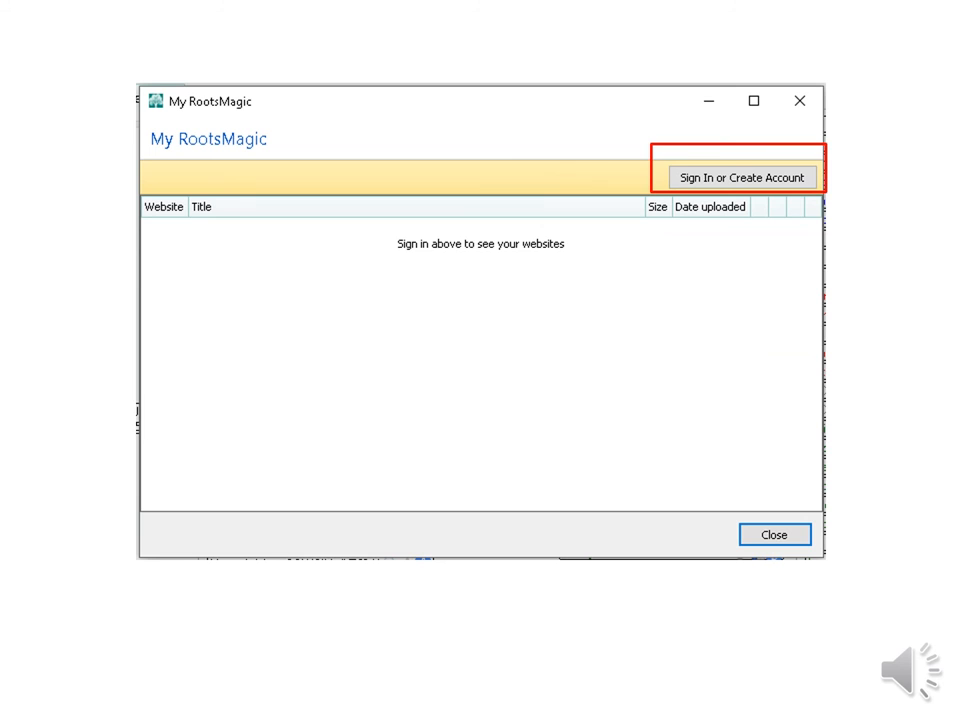
left_click(740, 177)
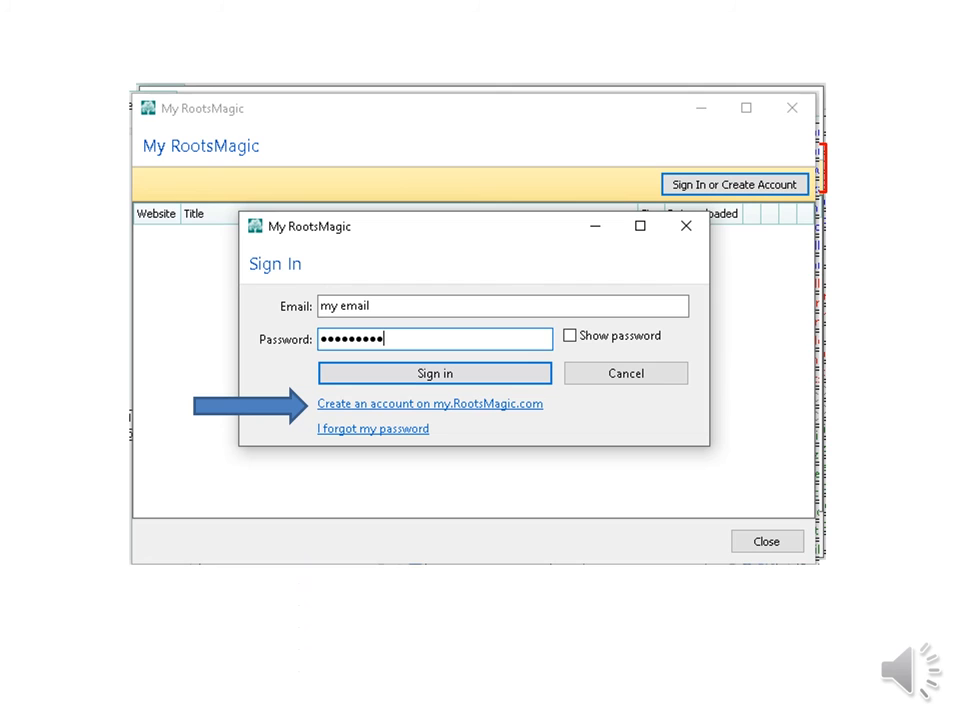
left_click(434, 373)
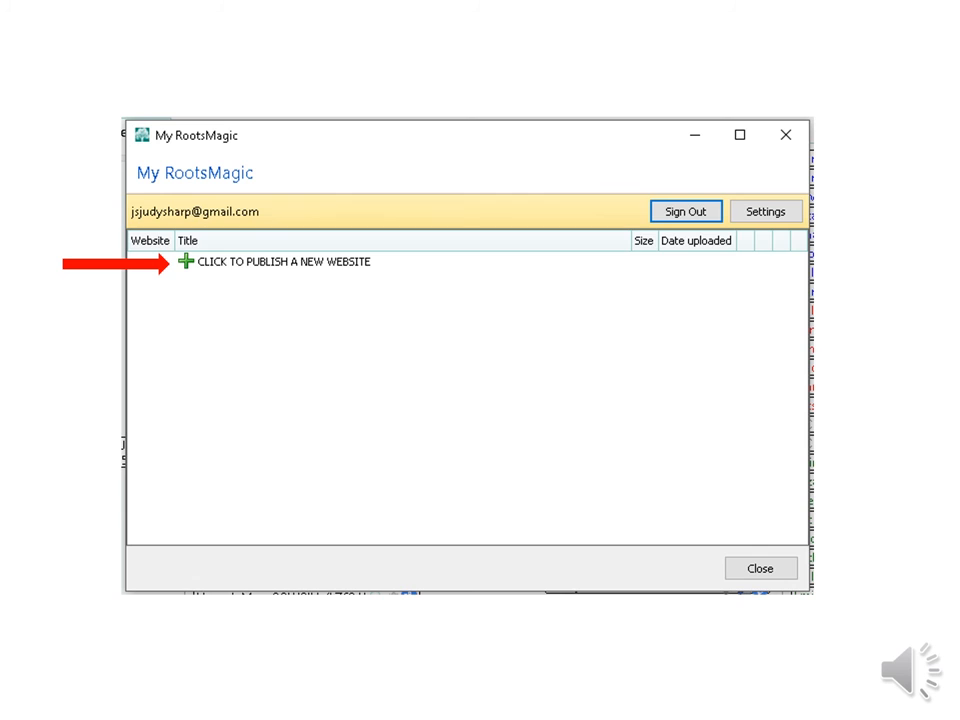
left_click(275, 261)
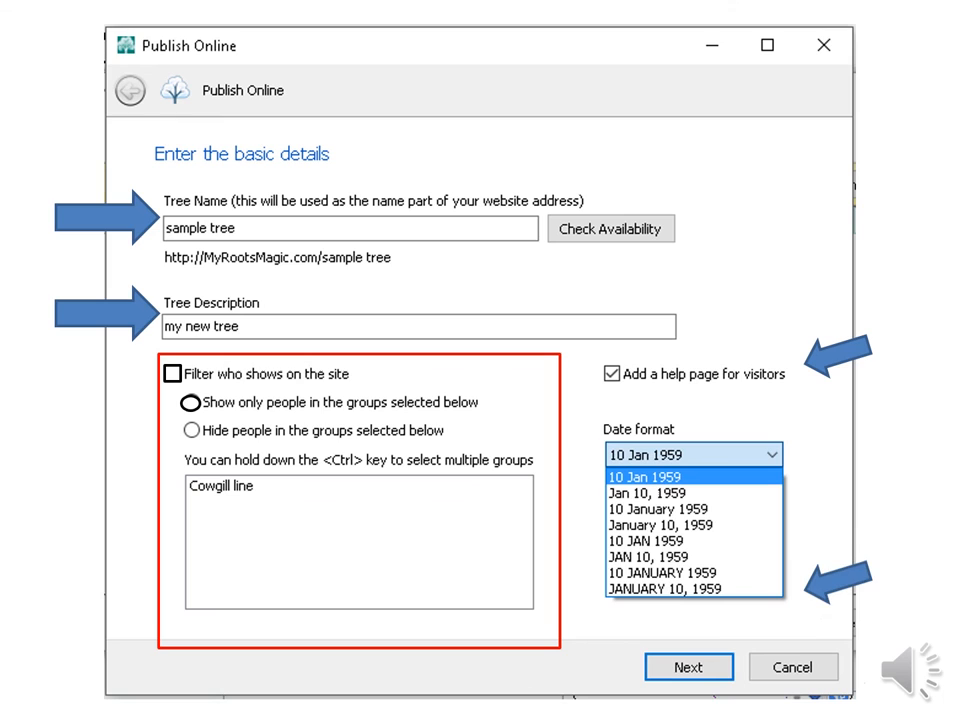
Set home page title 'My Family Name', introduction and picture, then continue to privacy options
left_click(688, 666)
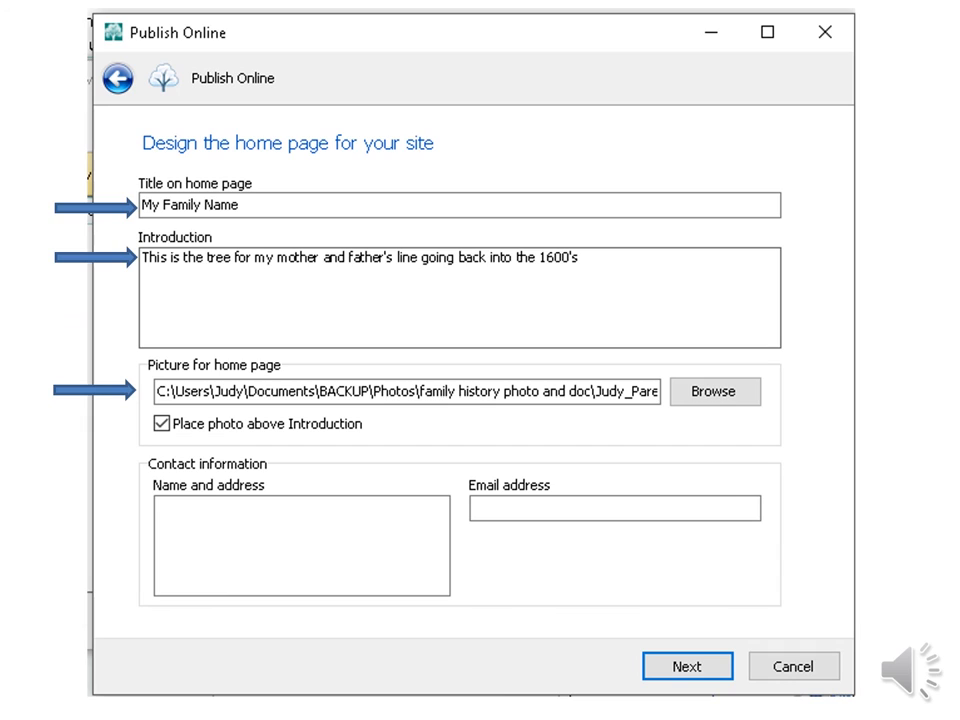
left_click(687, 665)
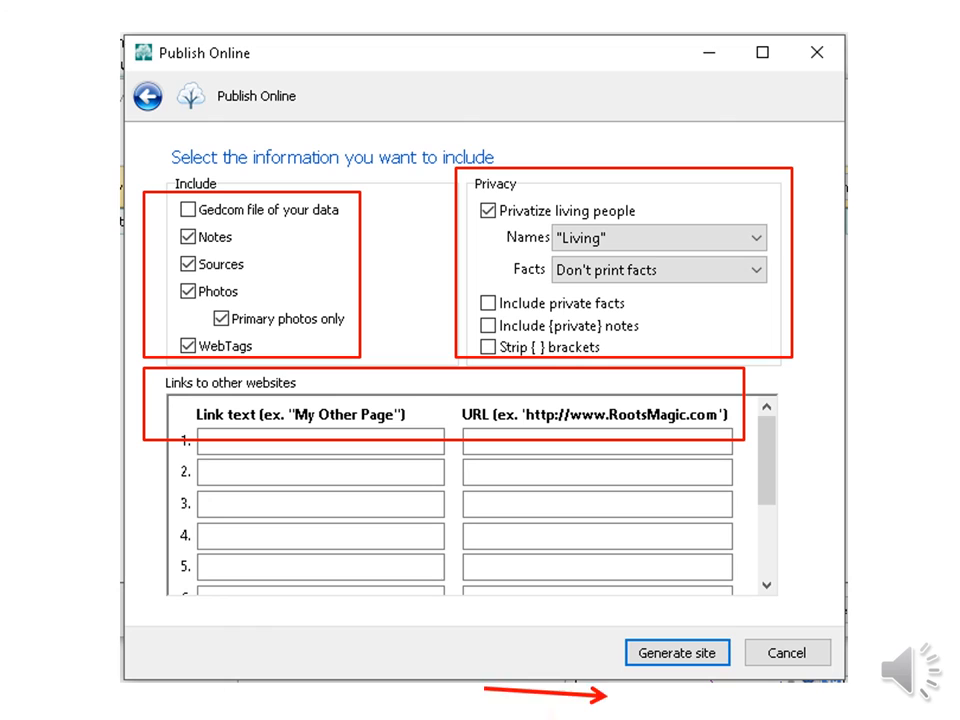
Generate the site and publish it to MyRootsMagic.com/Example
left_click(676, 652)
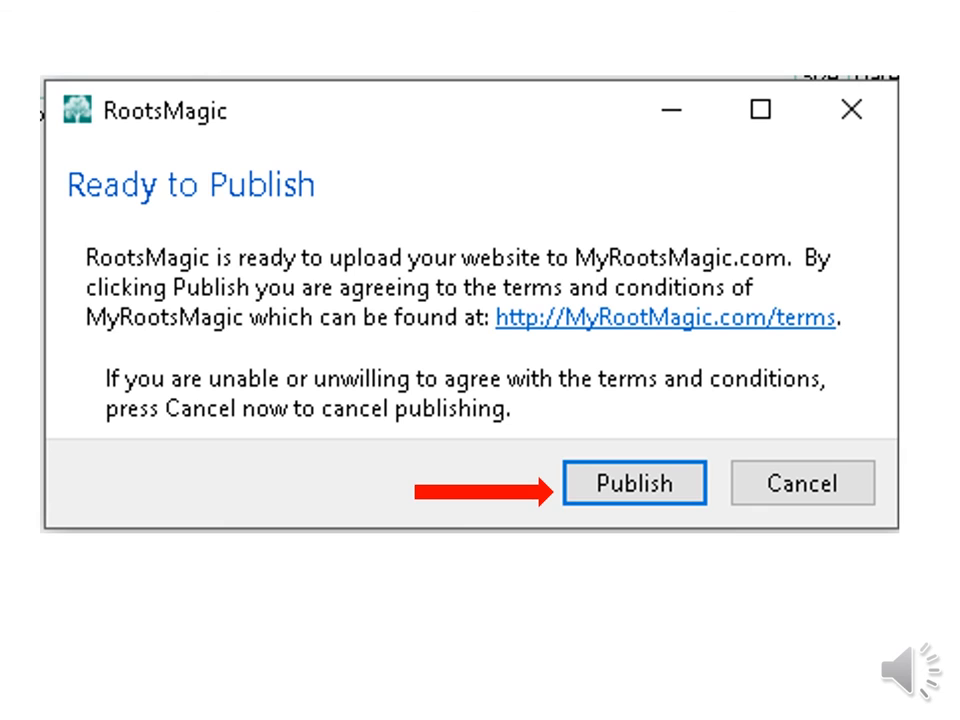
left_click(634, 483)
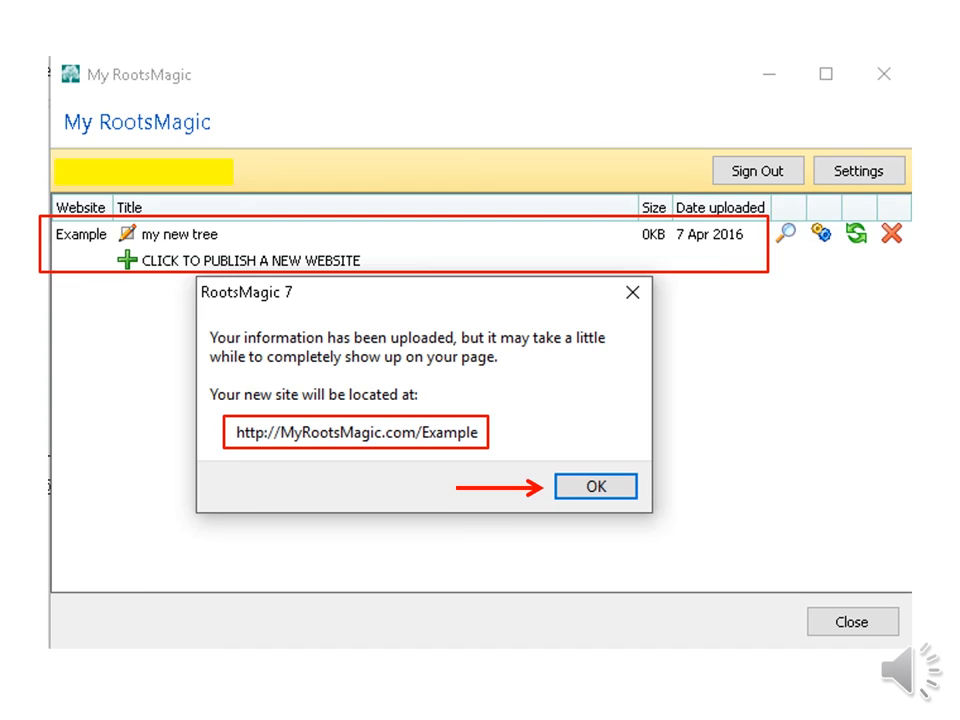
Acknowledge the upload message so 'my new tree' appears listed at 7MB
left_click(595, 486)
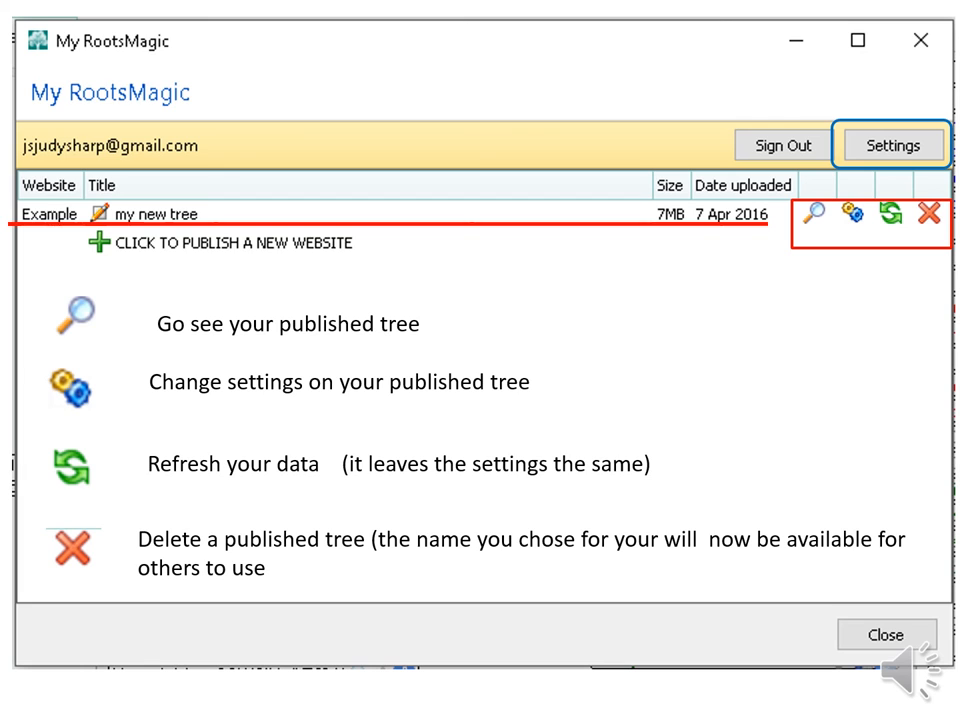
Open the published site and search its Name Index for McNeil
left_click(816, 214)
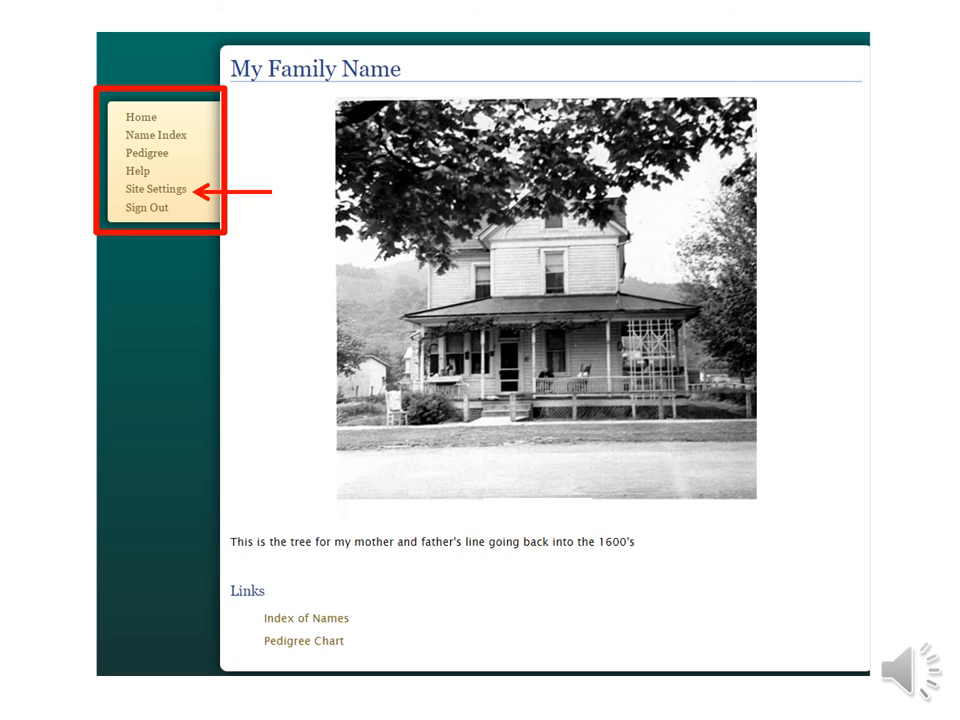
left_click(155, 135)
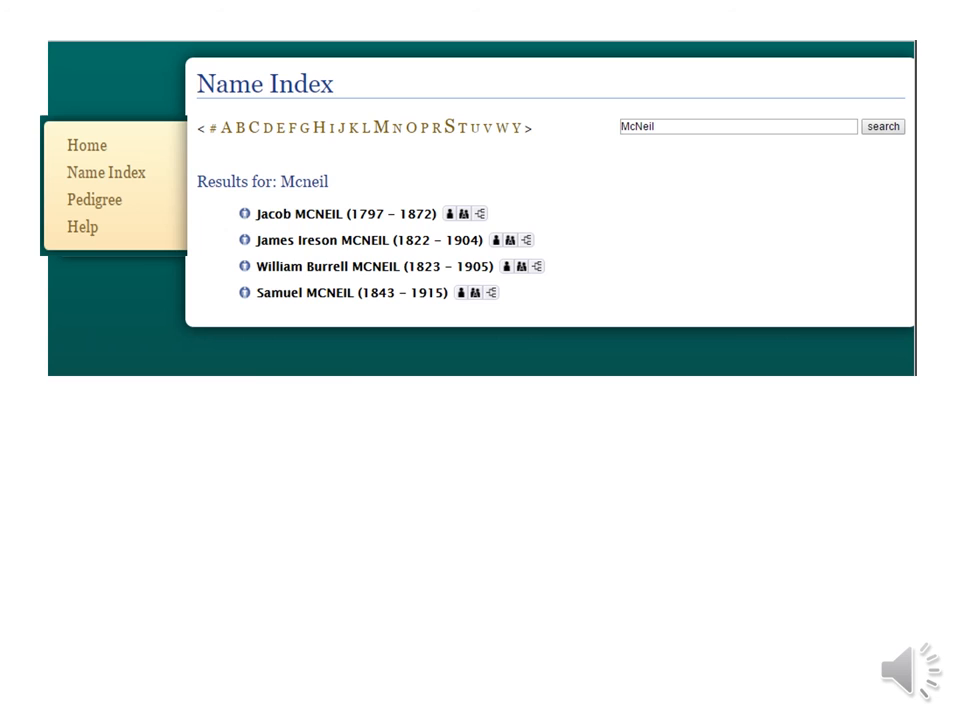